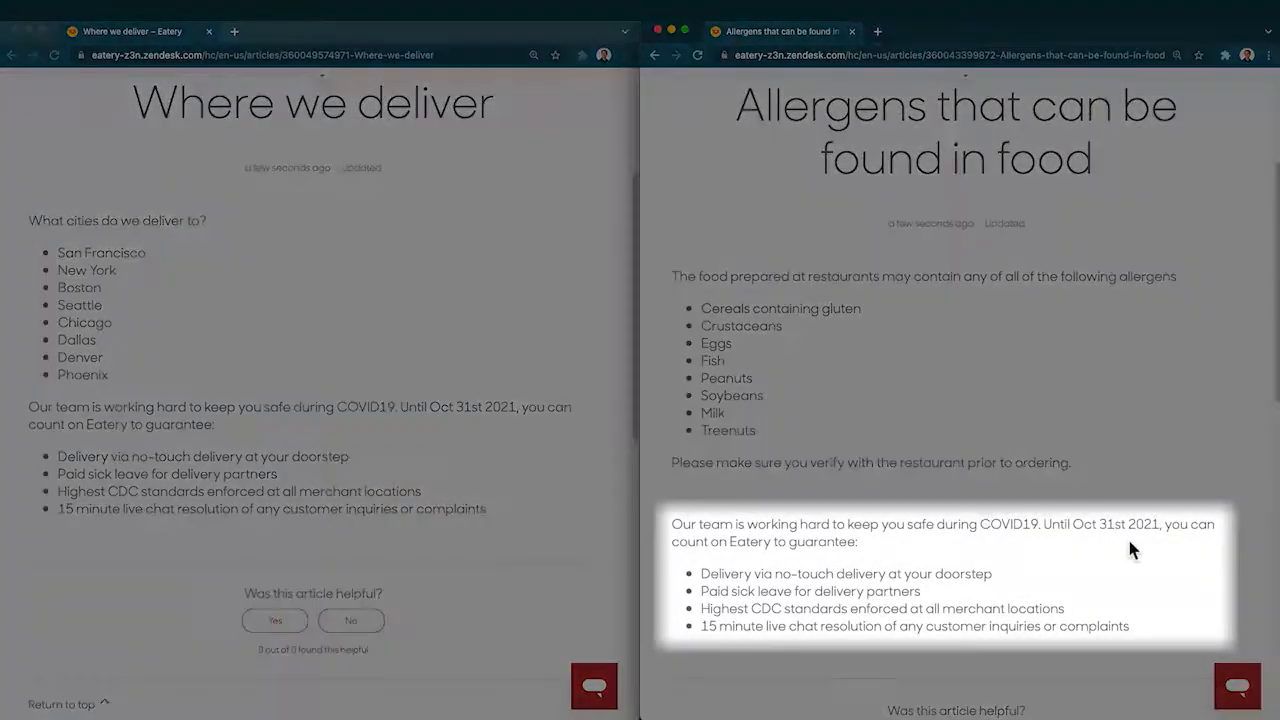
pyautogui.moveTo(1108, 544)
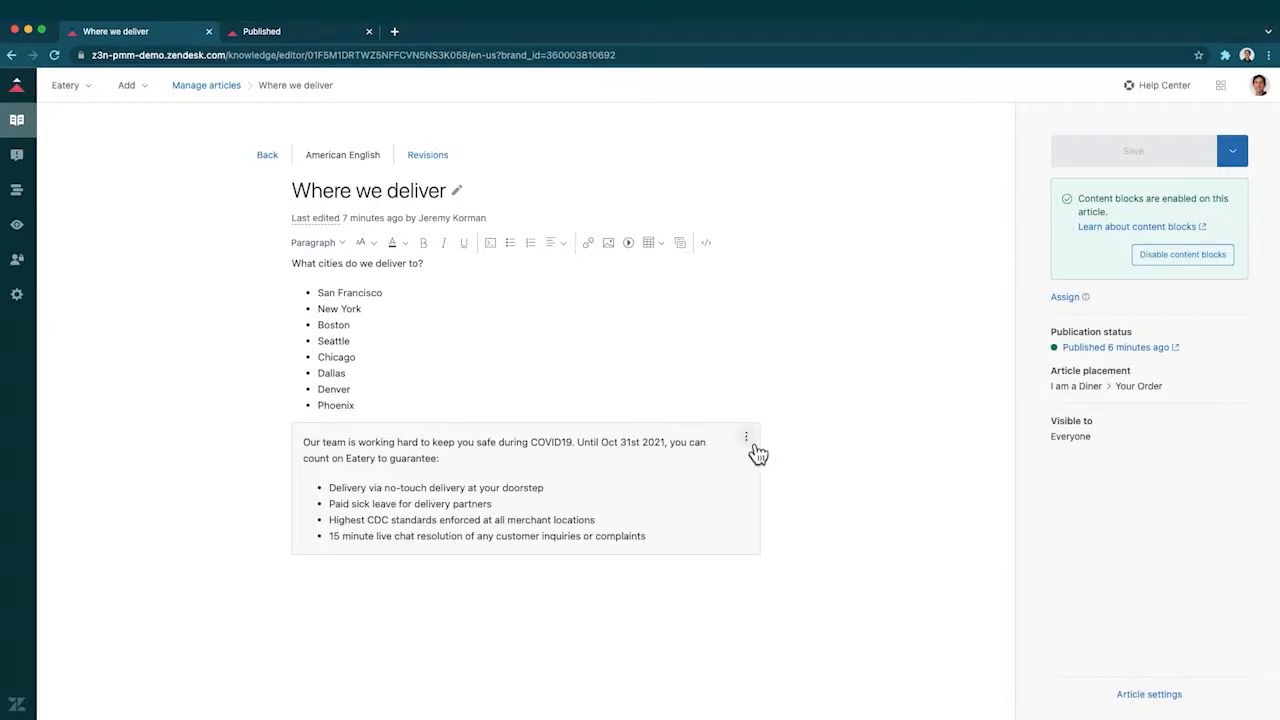
# Step: Start editing the shared COVID19 content block from its options menu
pyautogui.click(746, 436)
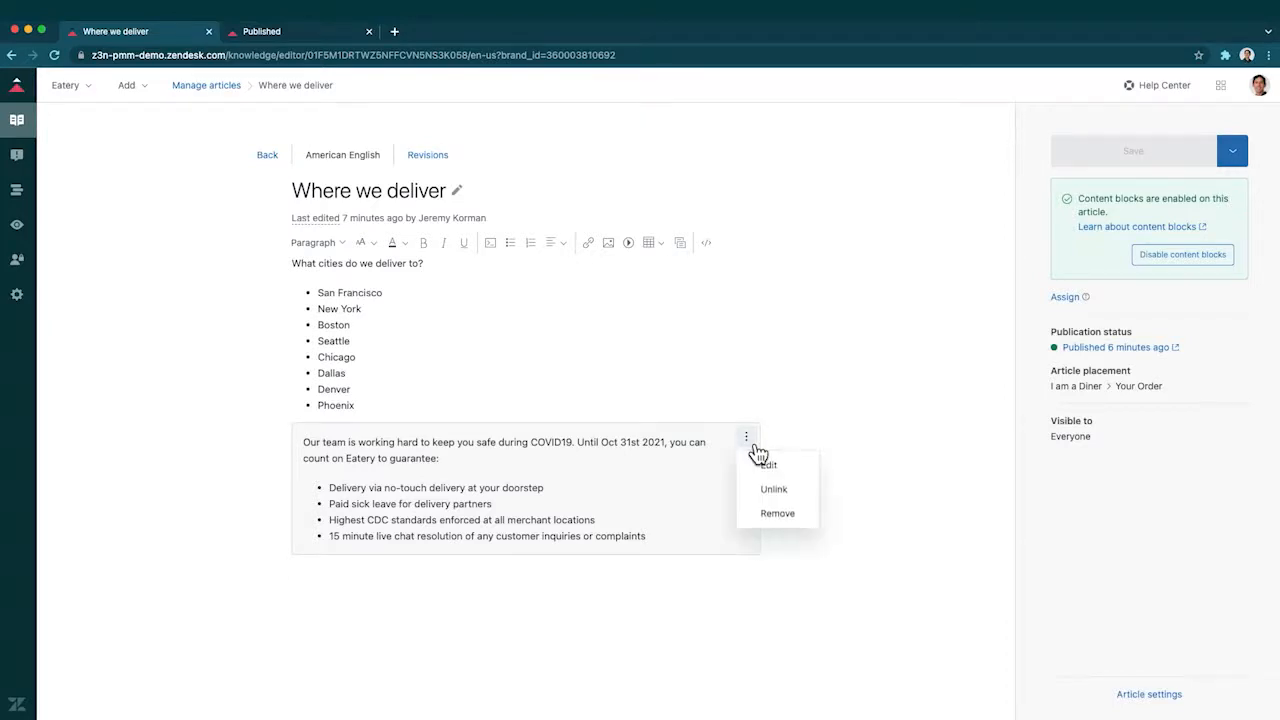
pyautogui.moveTo(790, 464)
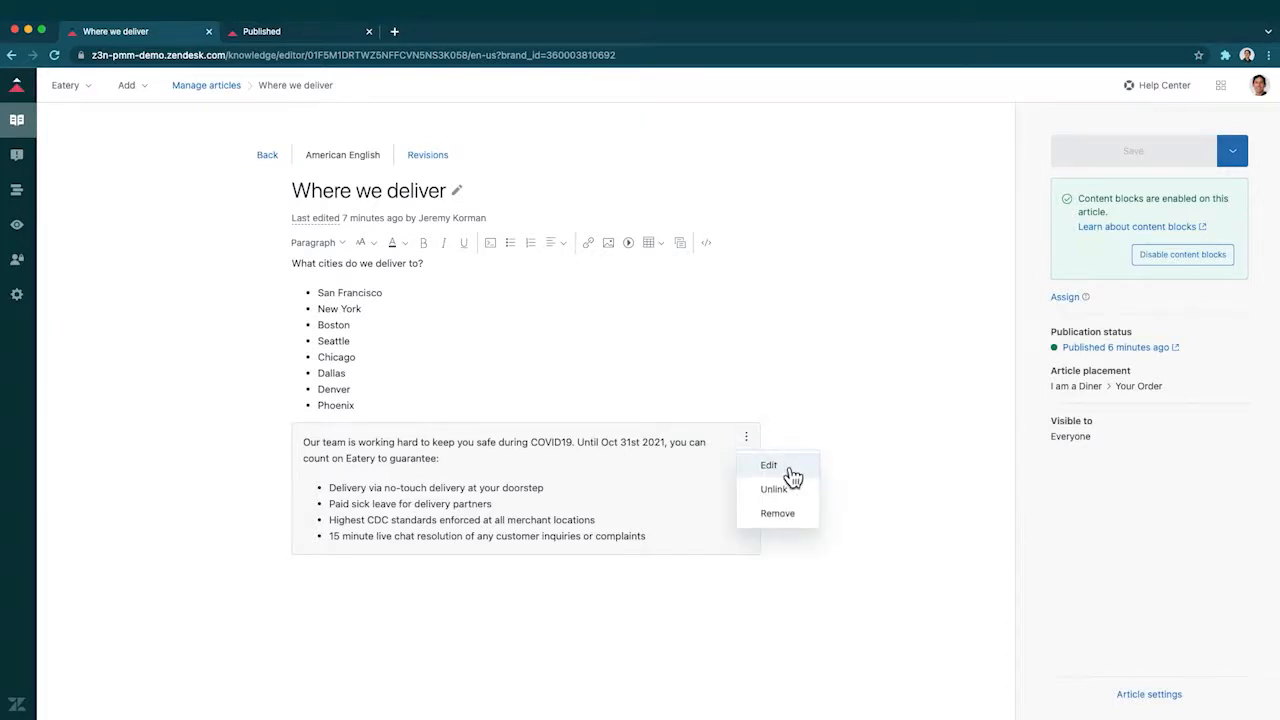
pyautogui.click(784, 468)
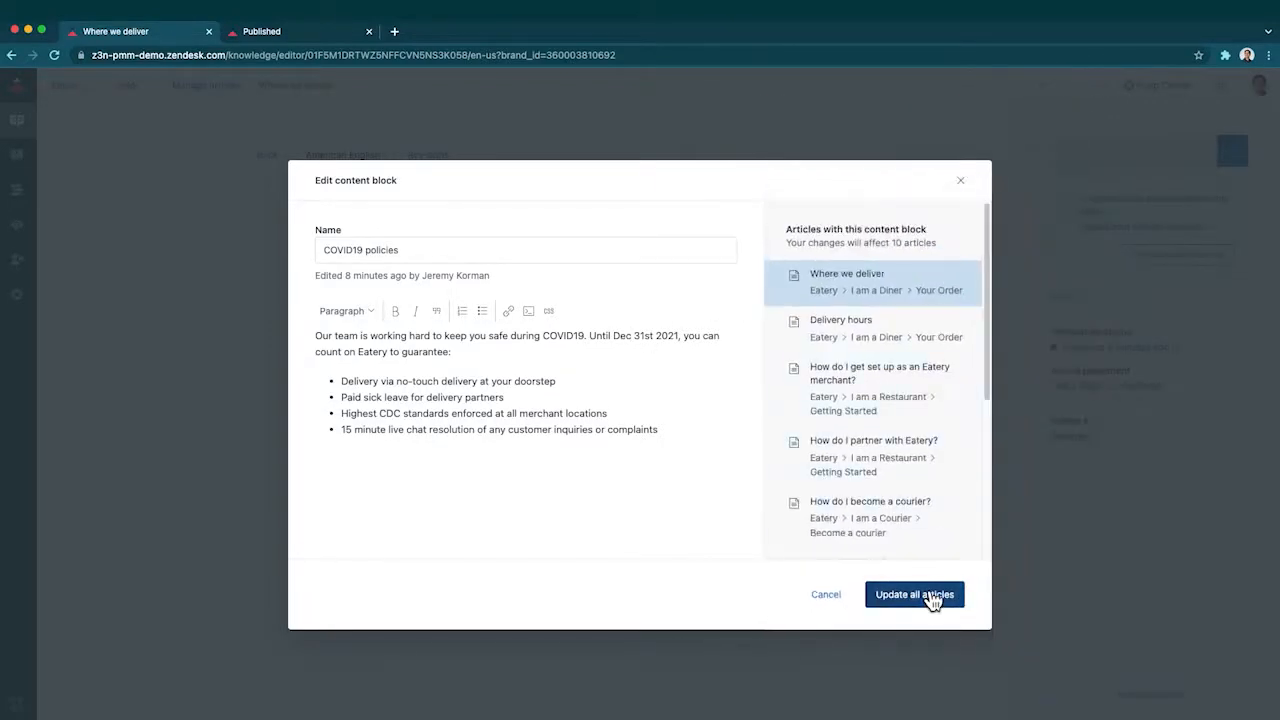
# Step: Apply the block's new Dec 31st 2021 date to all articles that contain it
pyautogui.click(914, 594)
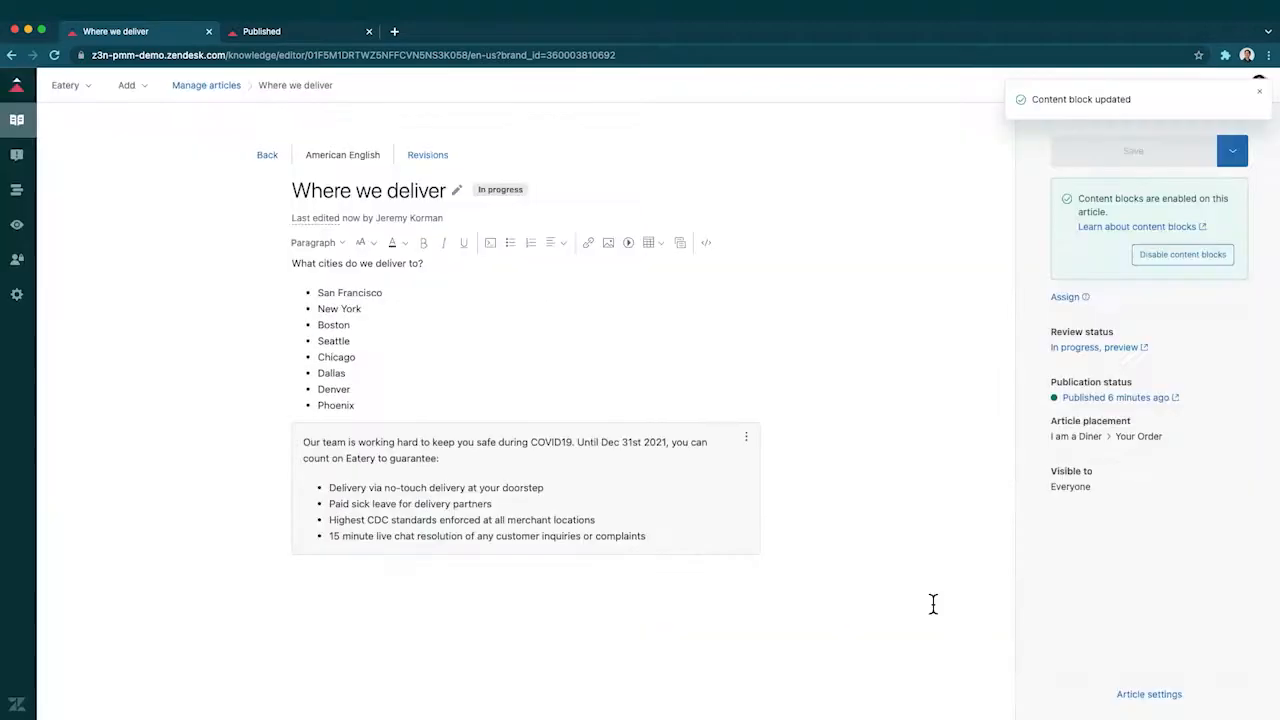
# Step: Select all 13 published articles and confirm republishing them
pyautogui.click(290, 32)
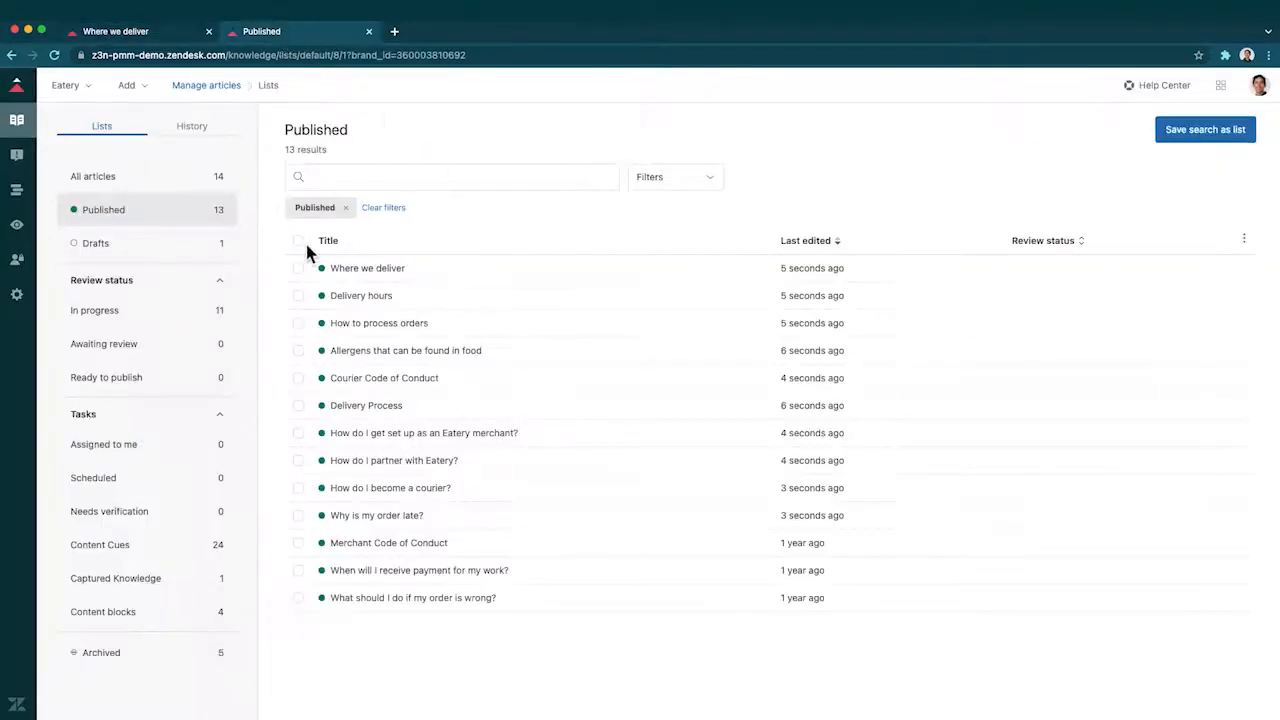
pyautogui.click(298, 240)
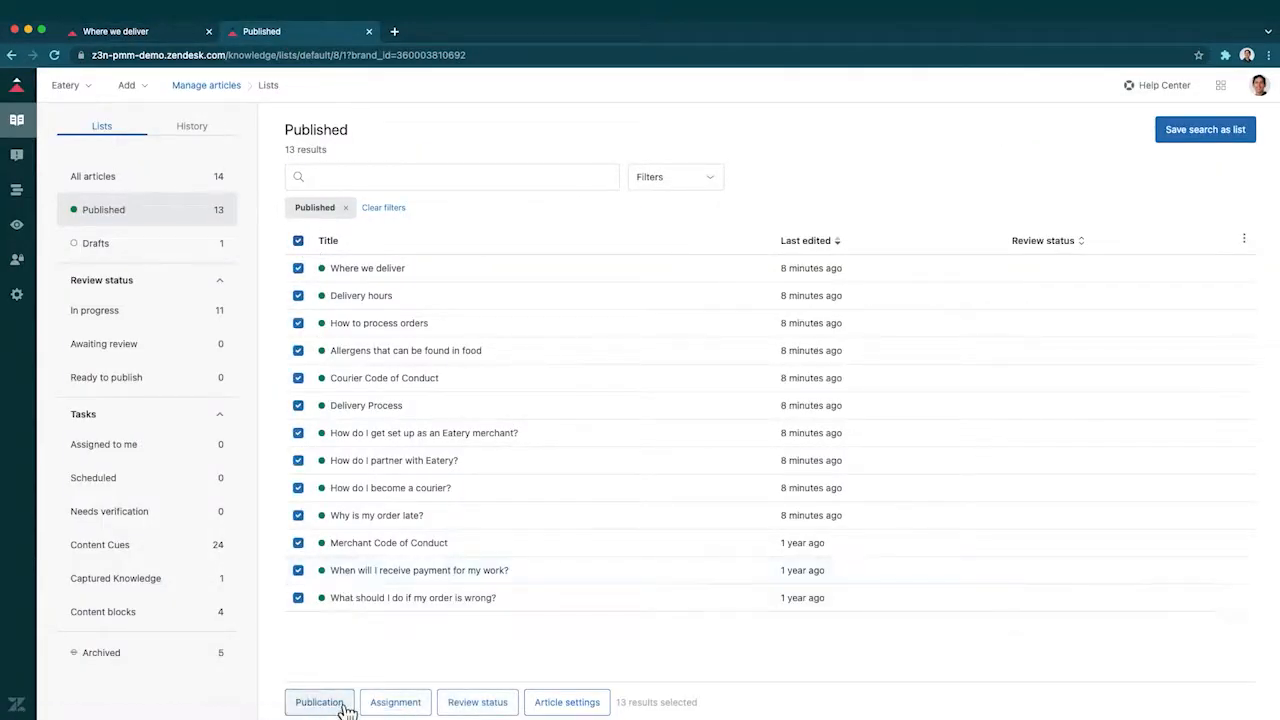
pyautogui.click(320, 700)
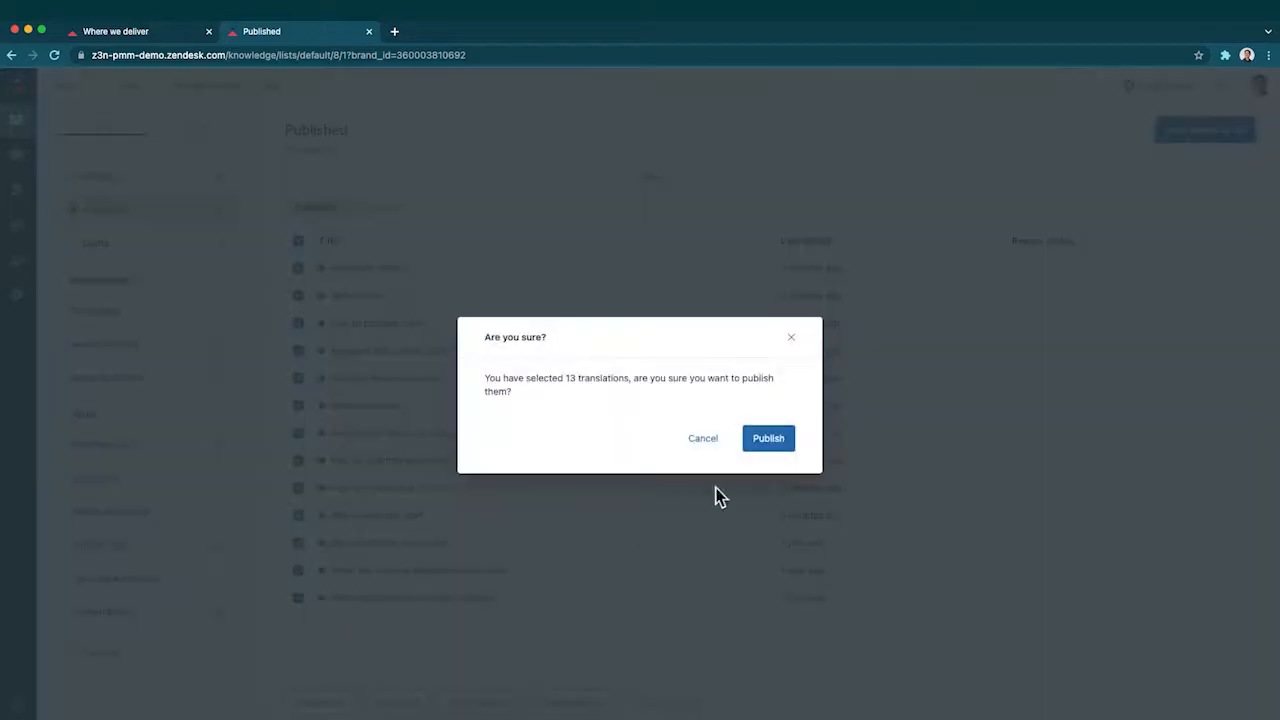
pyautogui.click(768, 438)
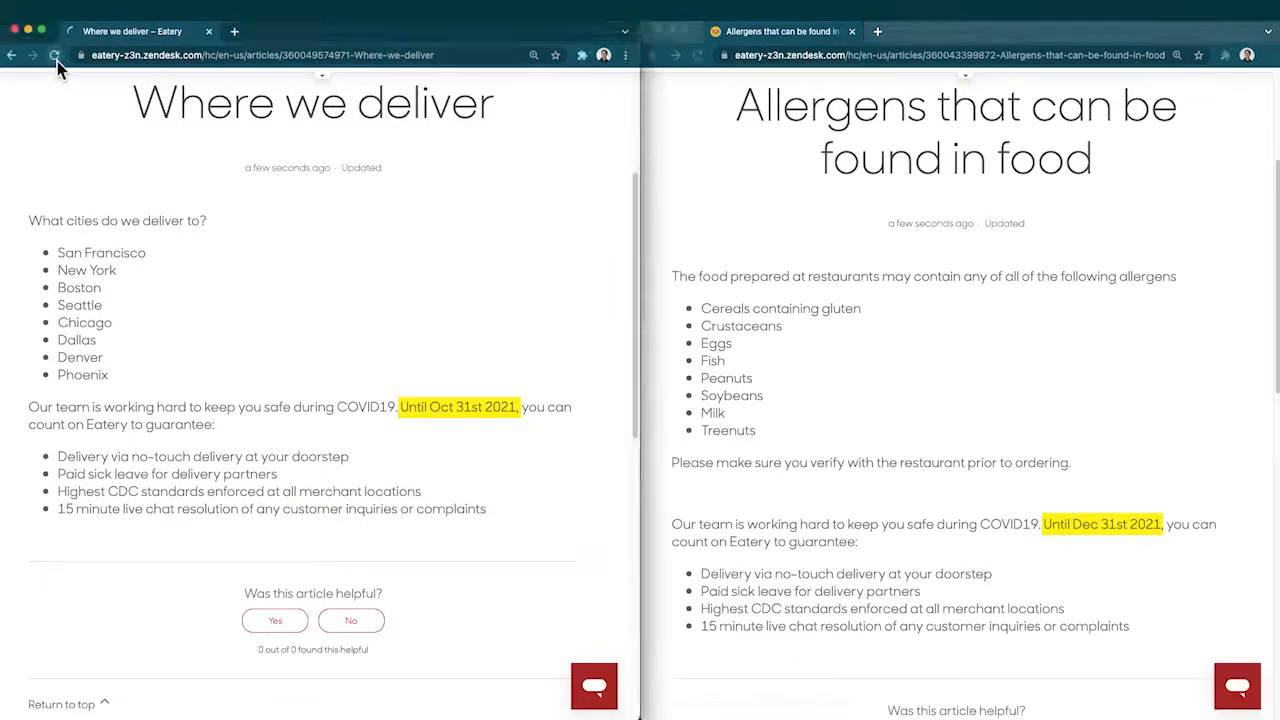
# Step: Reload the live Where we deliver article so it shows Dec 31st 2021
pyautogui.click(56, 56)
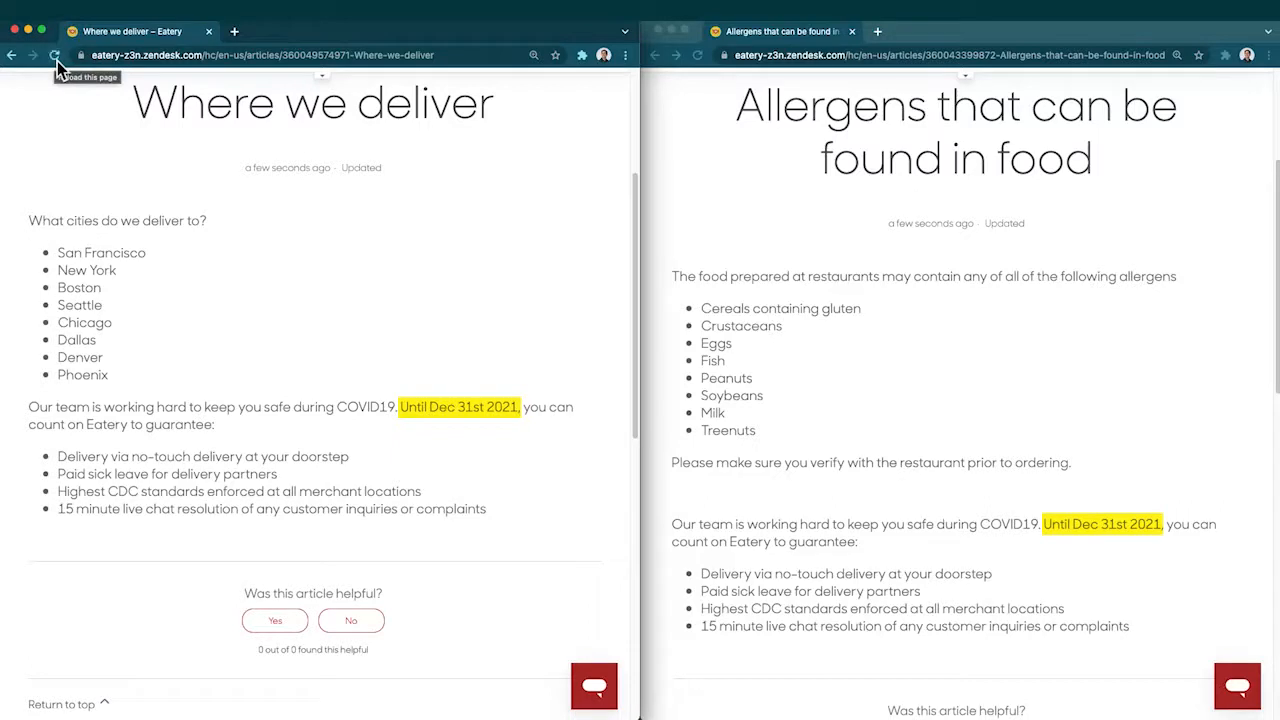